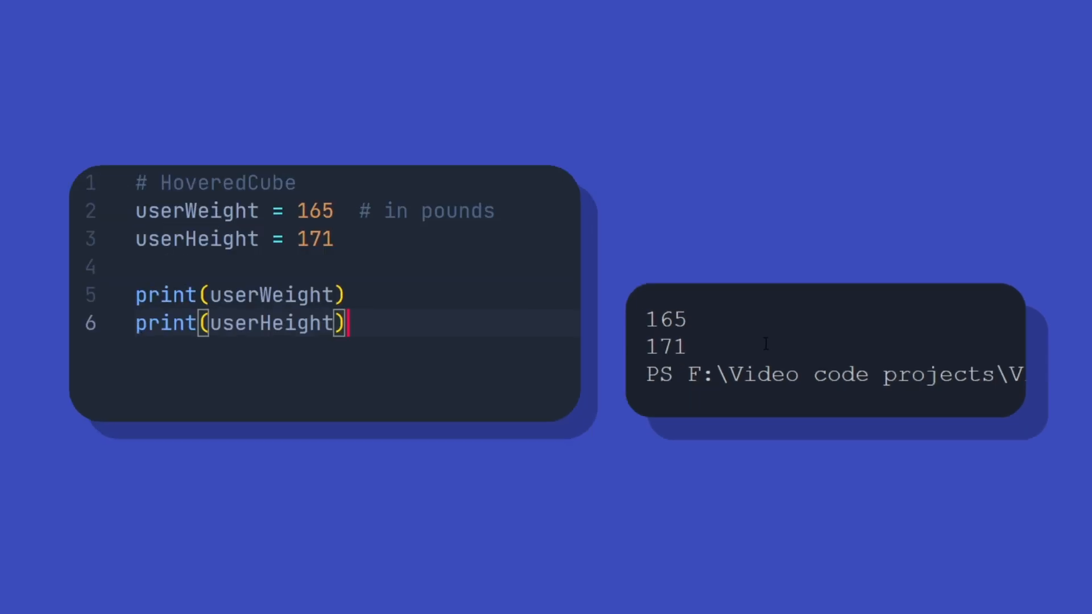
Run main.py so the terminal shows the plain values 165 and 171
{"action": "double_click", "coordinate": [666, 319]}
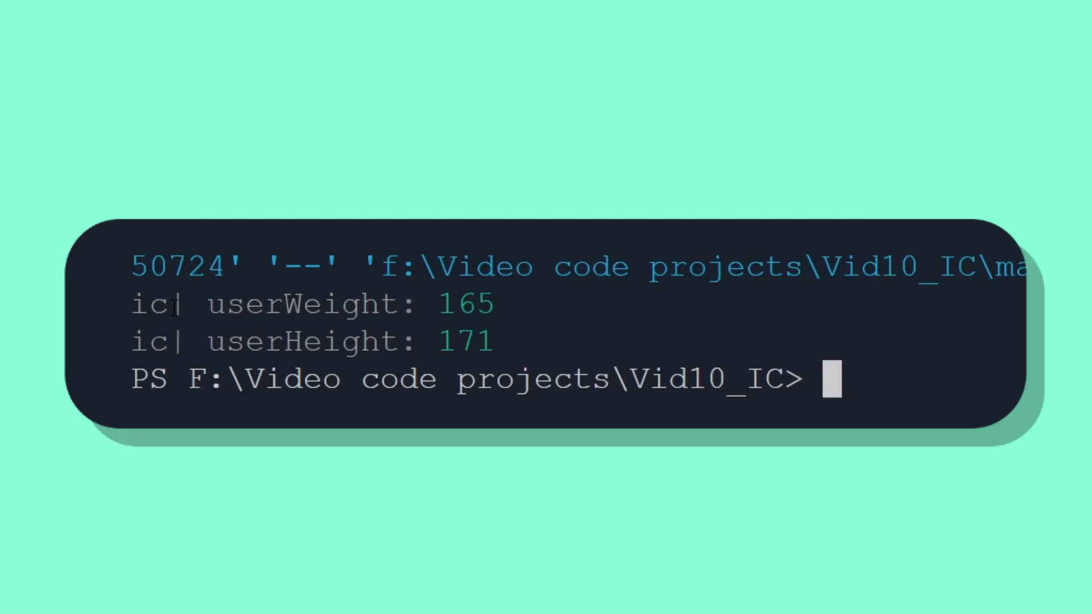
Highlight the ic| userWeight: 165 and userHeight: 171 labels in the terminal output
{"action": "double_click", "coordinate": [149, 305]}
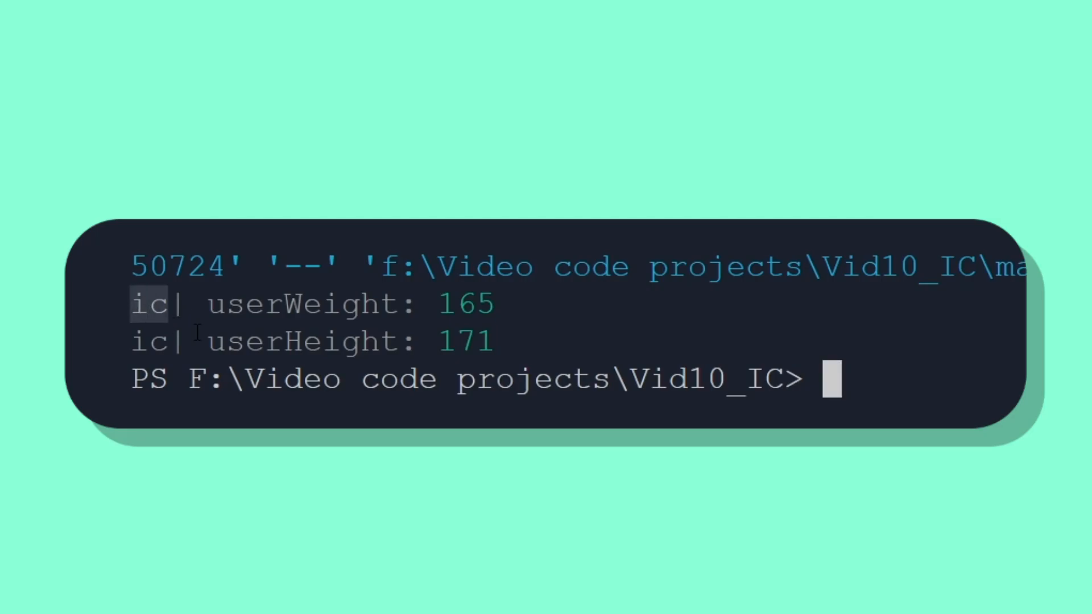
{"action": "mouse_move", "coordinate": [184, 301]}
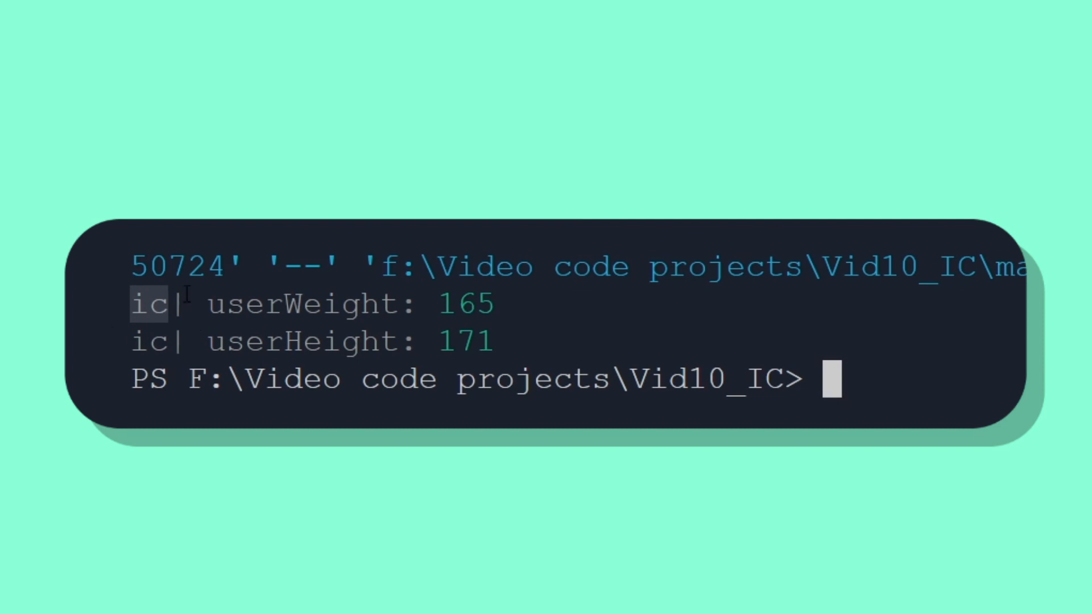
{"action": "double_click", "coordinate": [303, 304]}
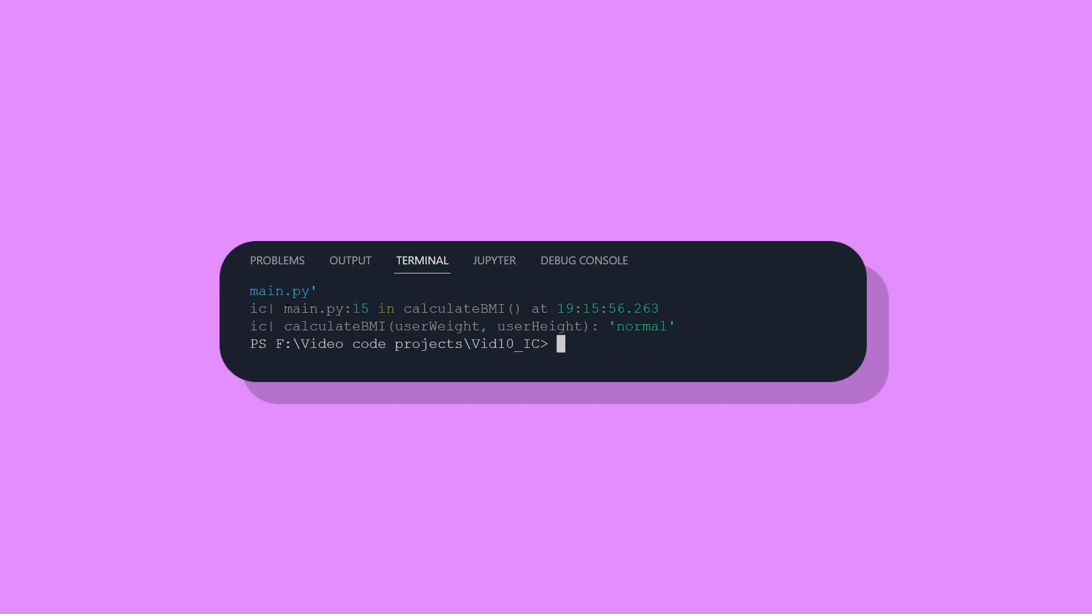
Highlight line number 15 in the ic| main.py:15 in calculateBMI() context output
{"action": "double_click", "coordinate": [360, 308]}
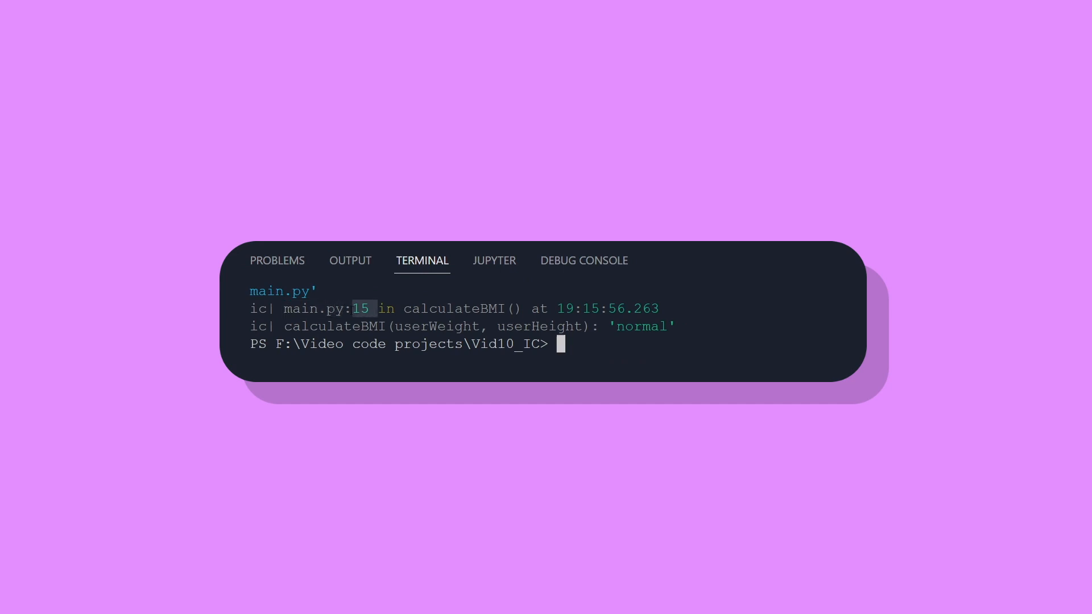